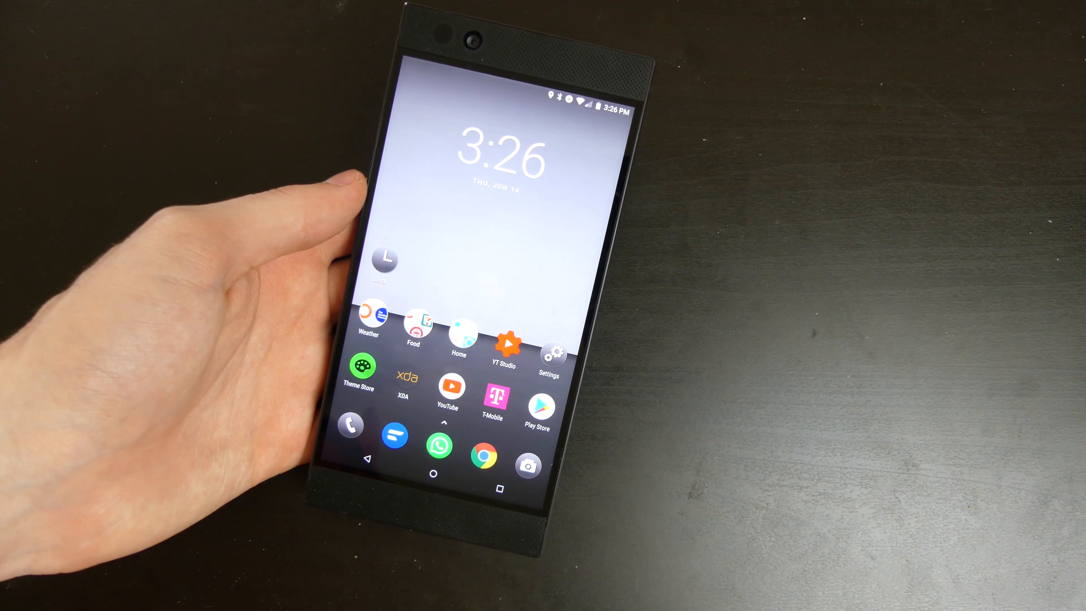
{"action": "left_click", "coordinate": [549, 346]}
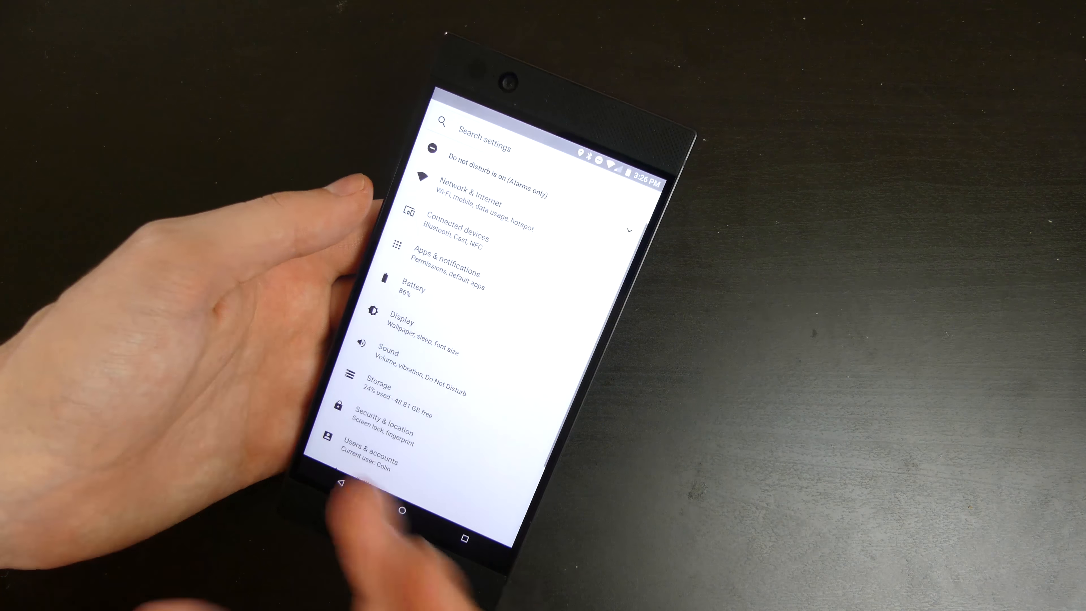
{"action": "left_click", "coordinate": [447, 260]}
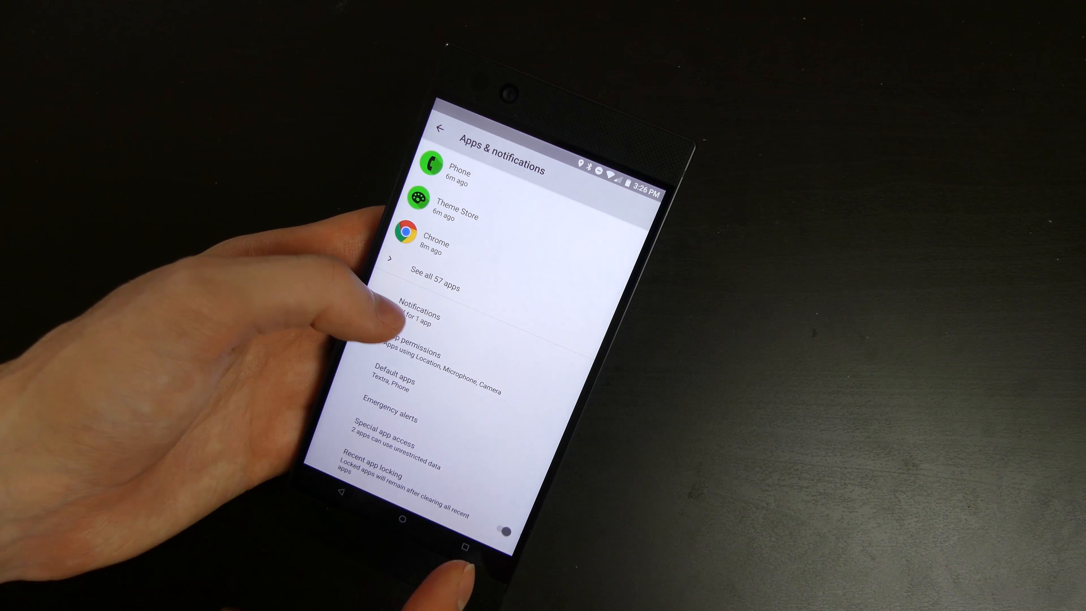
{"action": "left_click", "coordinate": [417, 318]}
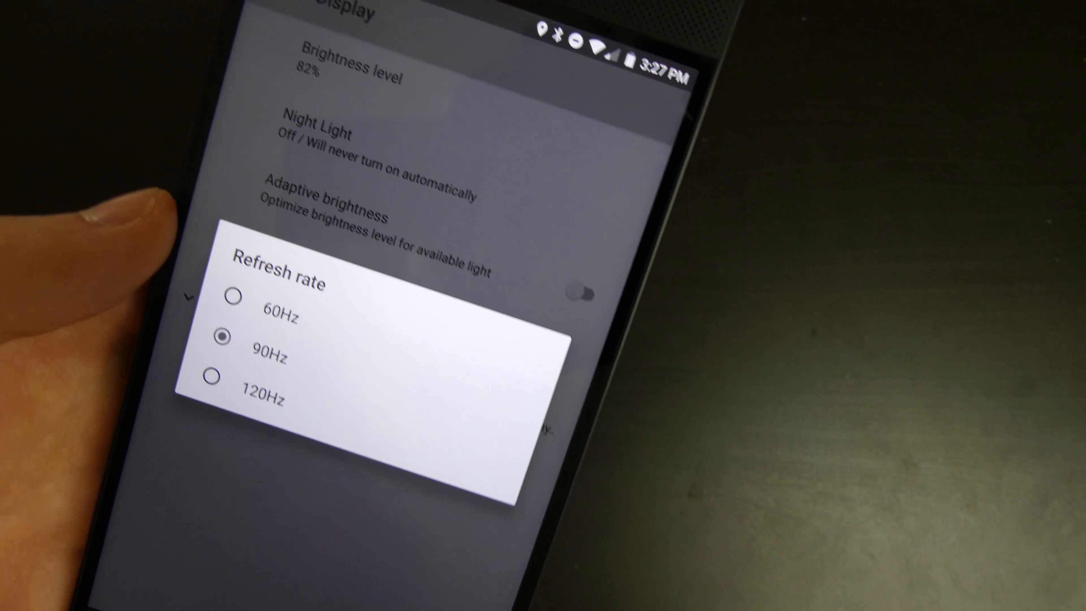
{"action": "left_click", "coordinate": [267, 356]}
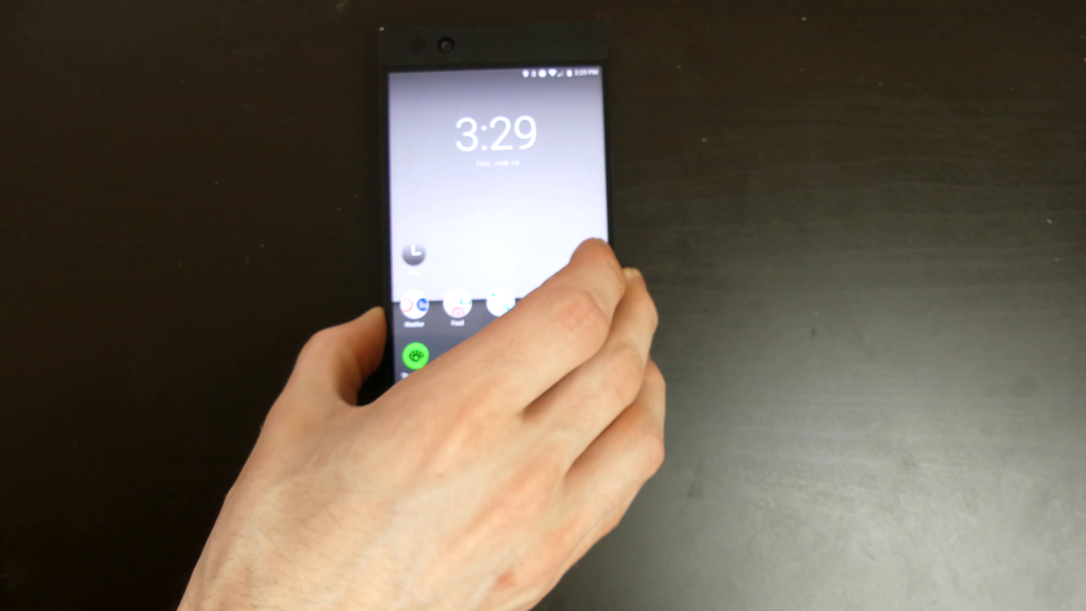
{"action": "mouse_move", "coordinate": [589, 277]}
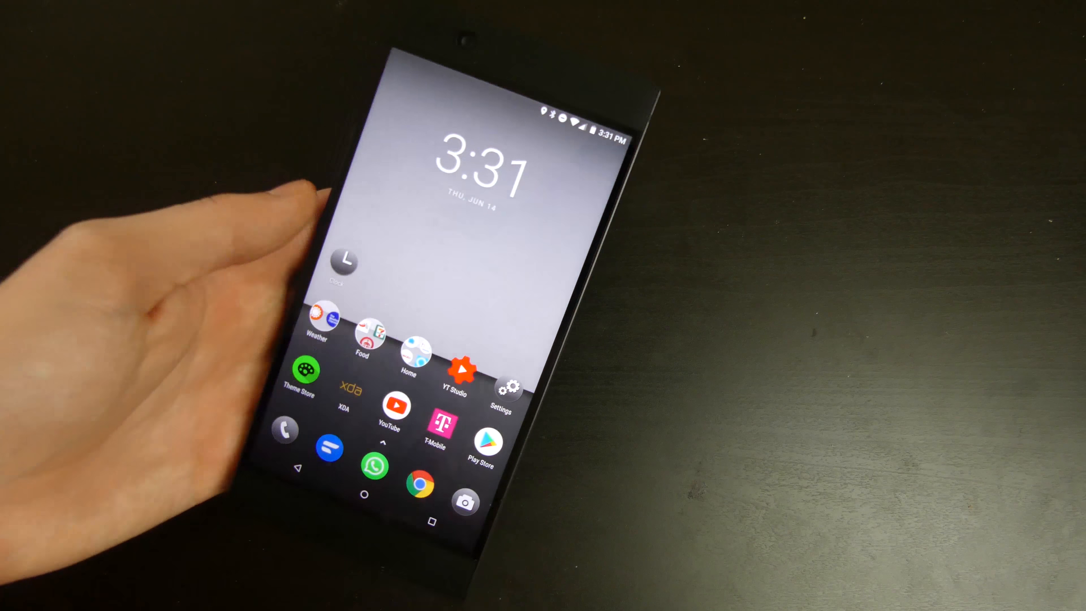
{"action": "left_click", "coordinate": [509, 388]}
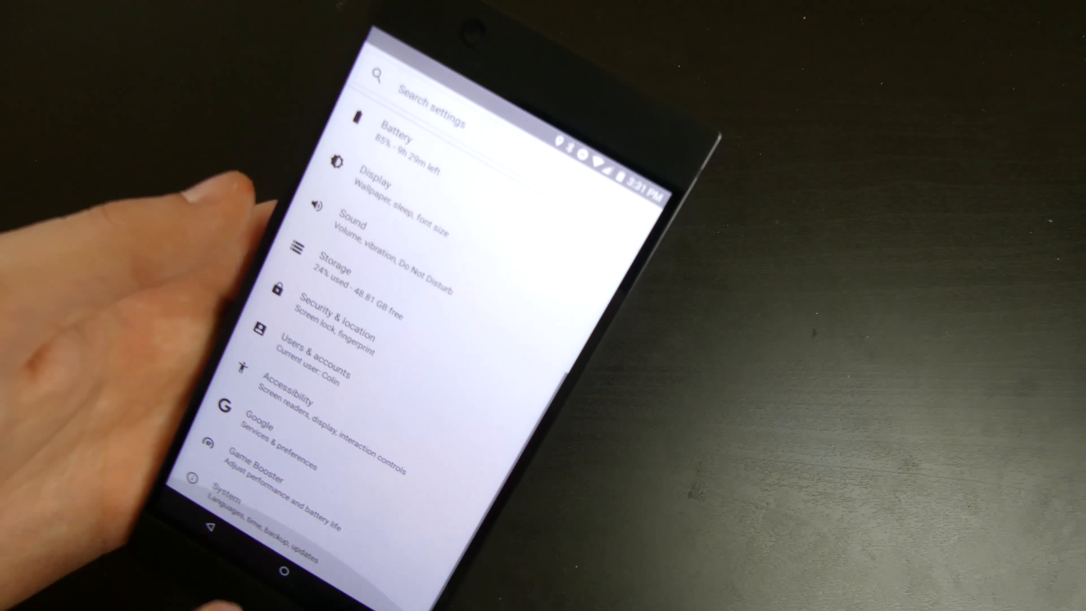
{"action": "left_click", "coordinate": [264, 460]}
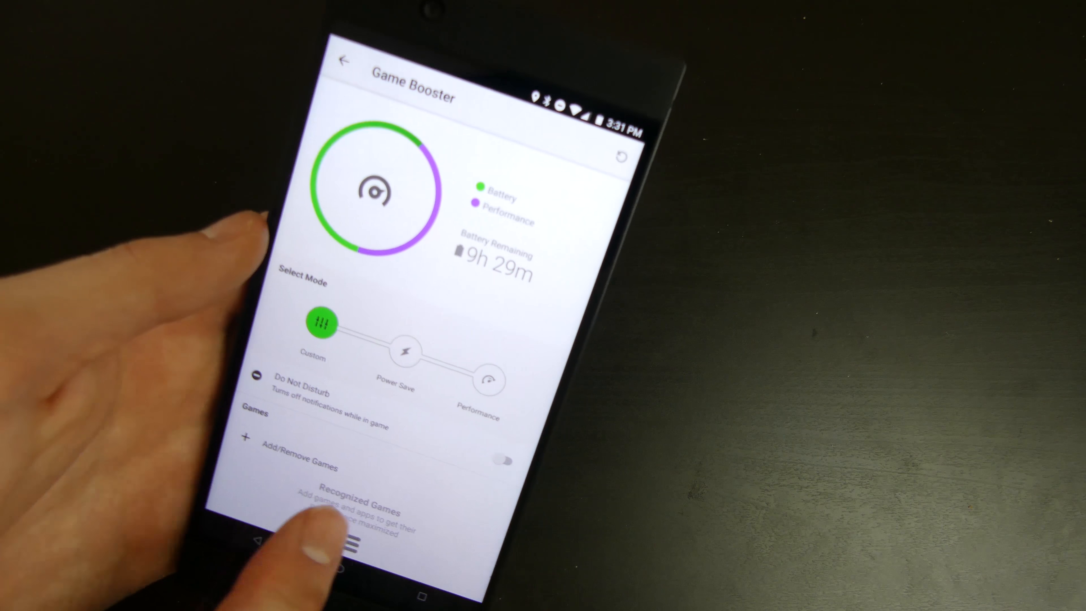